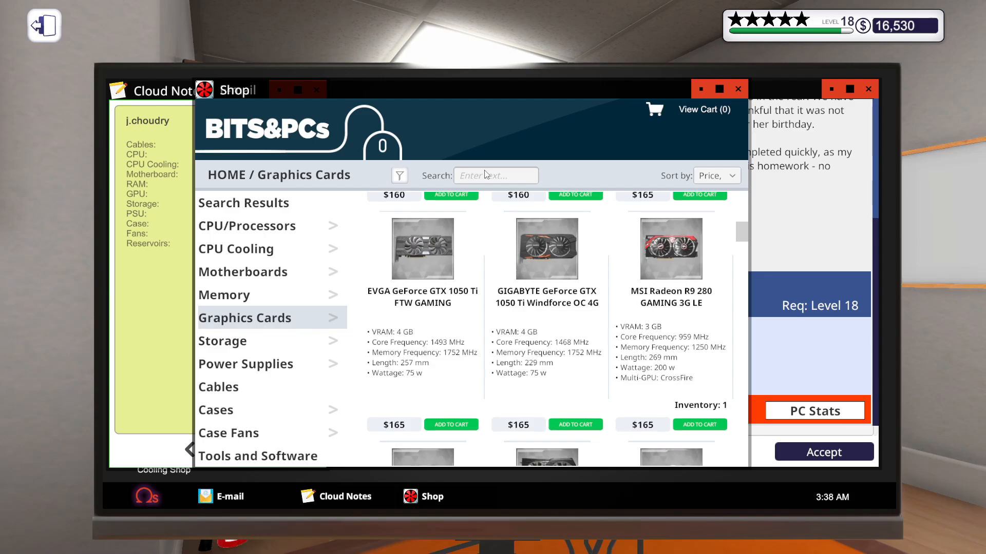
# Search the shop's graphics cards for "980 ti".
pyautogui.write('980 ti')
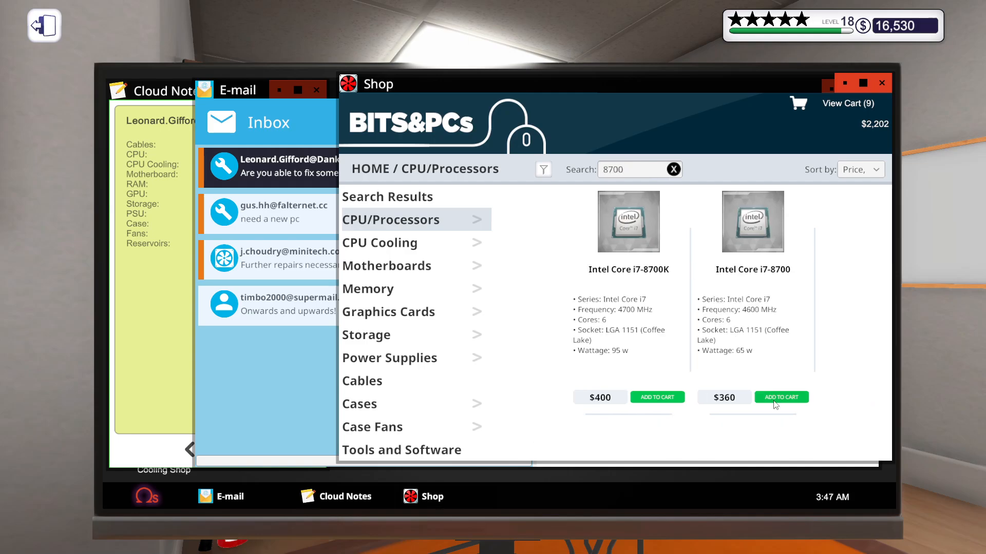
# Add the Intel Core i7-8700 to the cart and note it as the CPU in Cloud Notes.
pyautogui.click(780, 396)
pyautogui.write(' i7-8700')
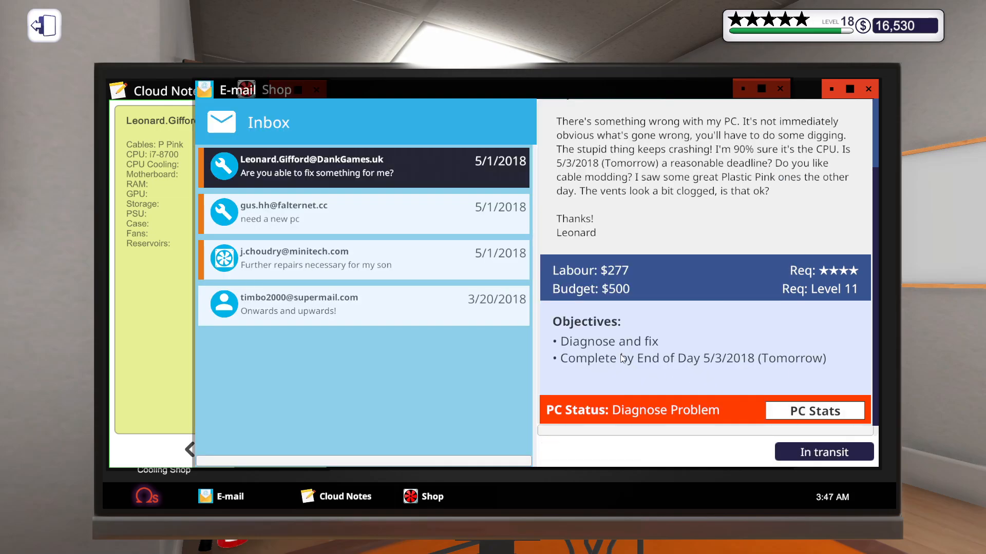
pyautogui.click(823, 452)
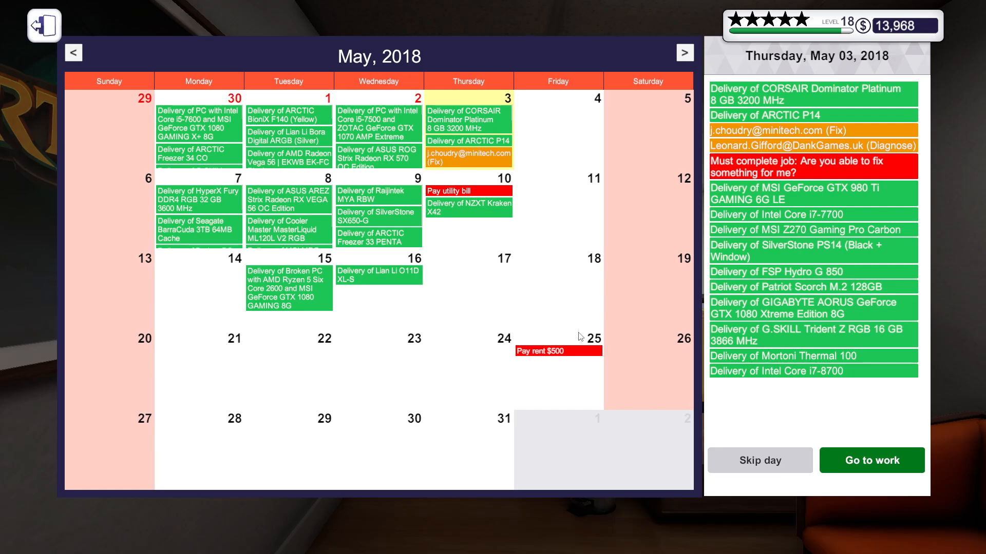
# Check out the cart and view Thursday, May 3 deliveries in the calendar.
pyautogui.click(871, 460)
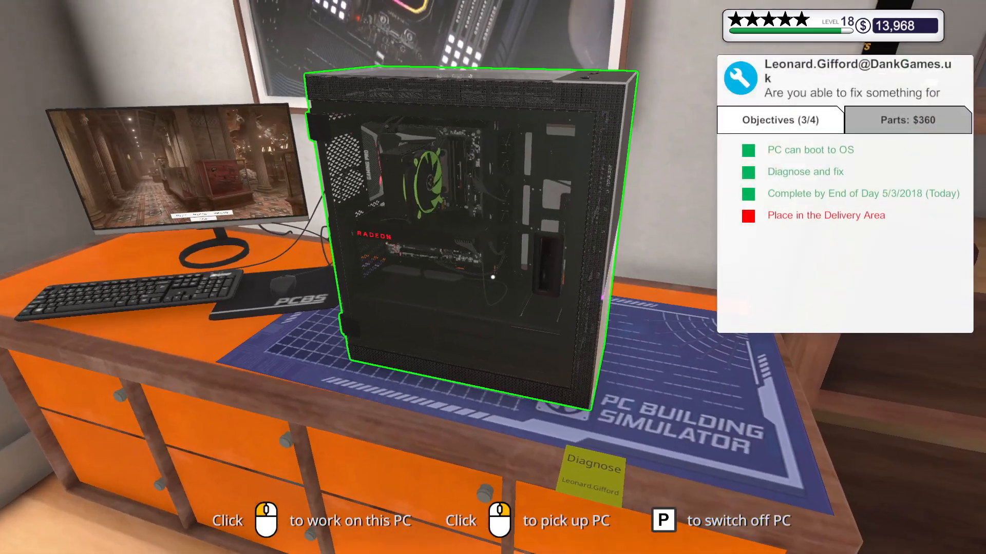
# Select the repaired customer PC on the workbench to work on it.
pyautogui.click(465, 220)
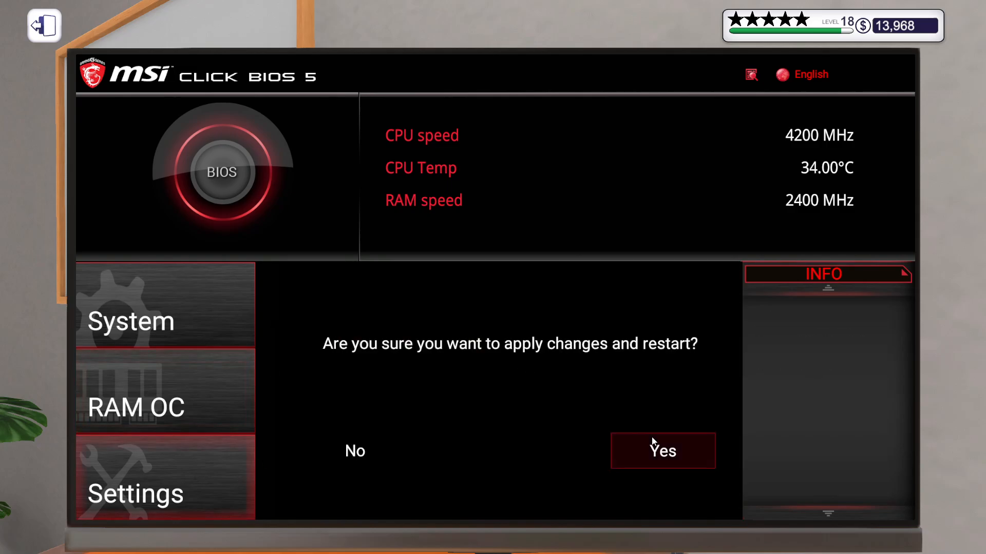
# Confirm Yes to apply the BIOS changes and restart the computer.
pyautogui.click(662, 450)
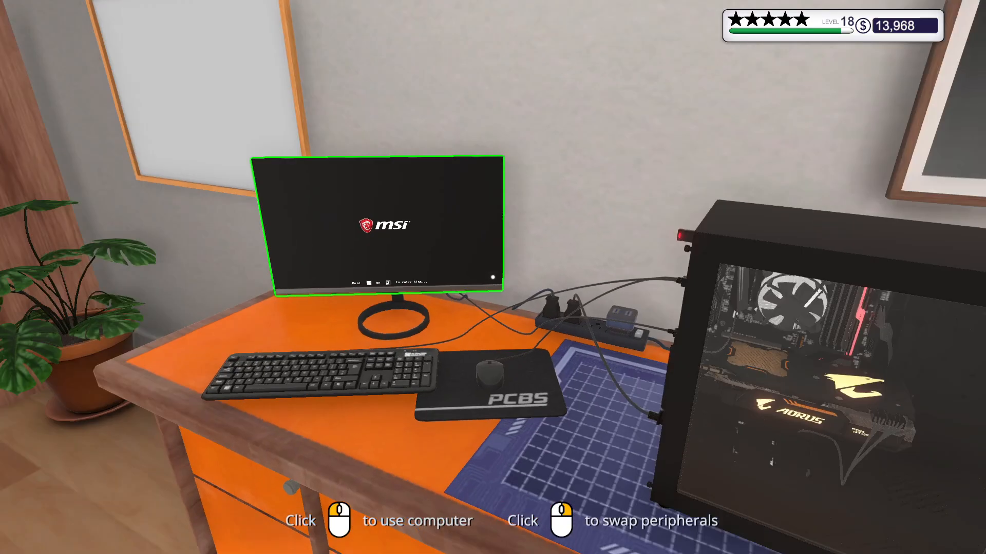
# Use the computer via the monitor while it boots to the MSI screen.
pyautogui.click(377, 226)
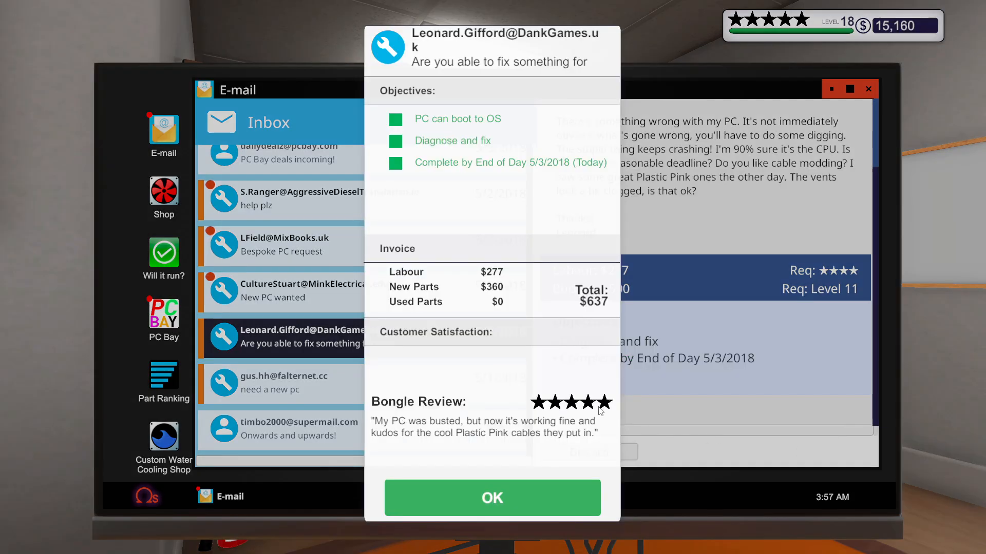
# Dismiss the completed job summary with its $637 invoice and five-star review.
pyautogui.click(491, 498)
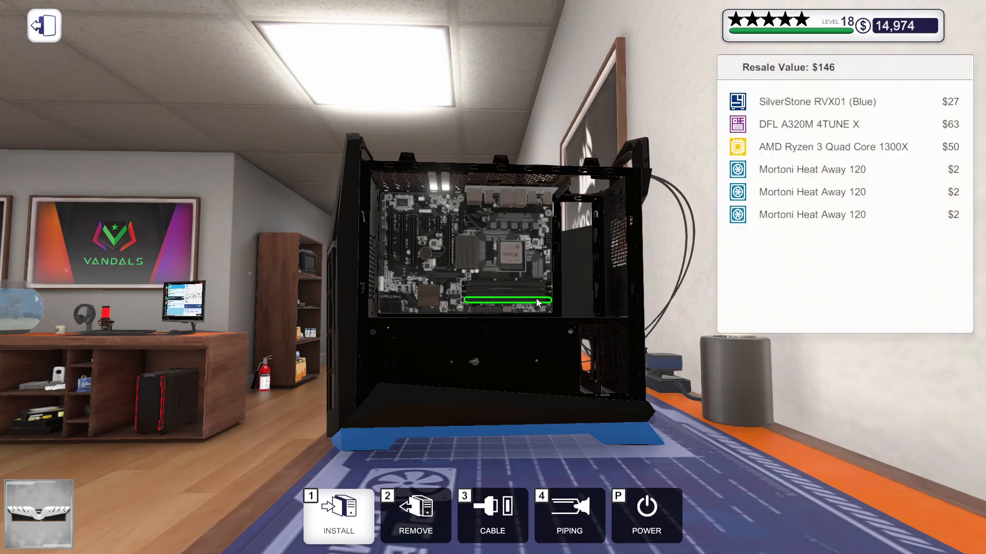
# Seat the Ryzen 3 1300X and install the Mortoni Heat Away 120 fans in the case.
pyautogui.click(337, 515)
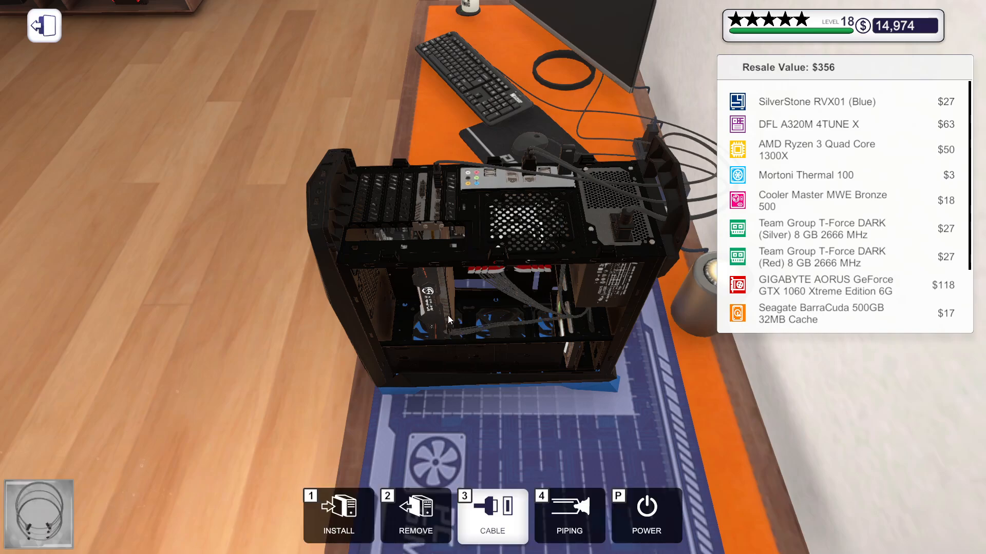
pyautogui.click(415, 516)
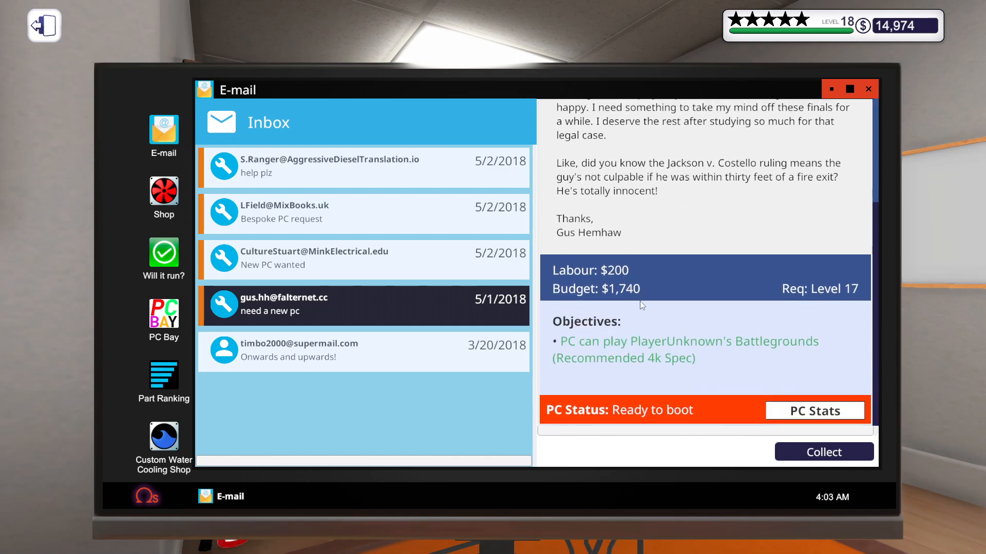
pyautogui.click(823, 451)
pyautogui.write('CultureStuart')
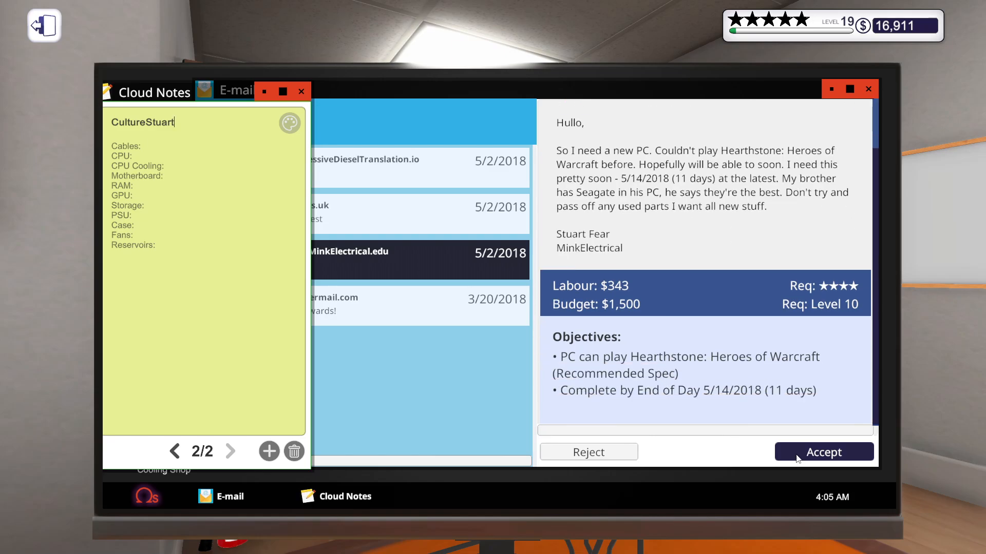
pyautogui.click(822, 452)
pyautogui.write(' SilverStone PS14')
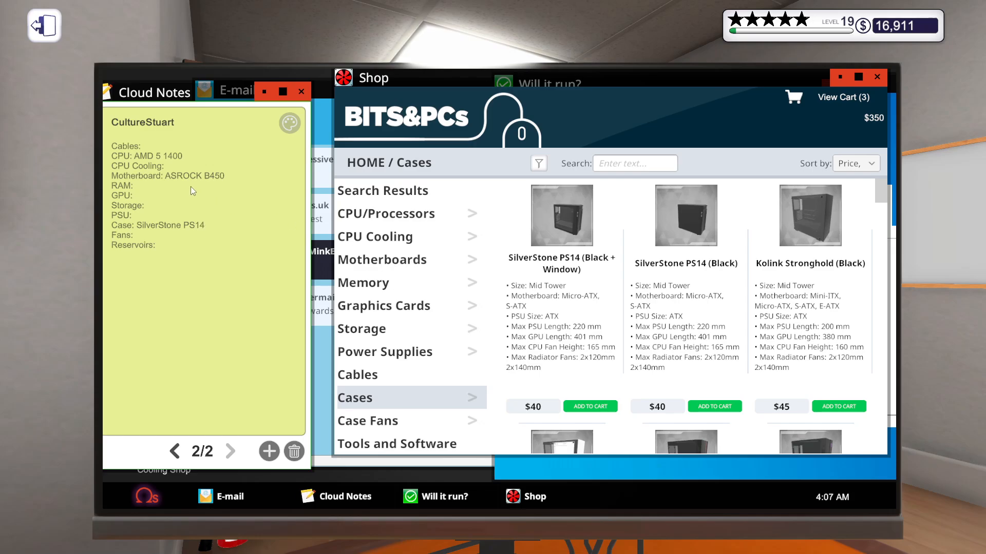
# Add the SilverStone PS14 case to the cart and note it on the Case line.
pyautogui.click(384, 351)
pyautogui.write(' CO')
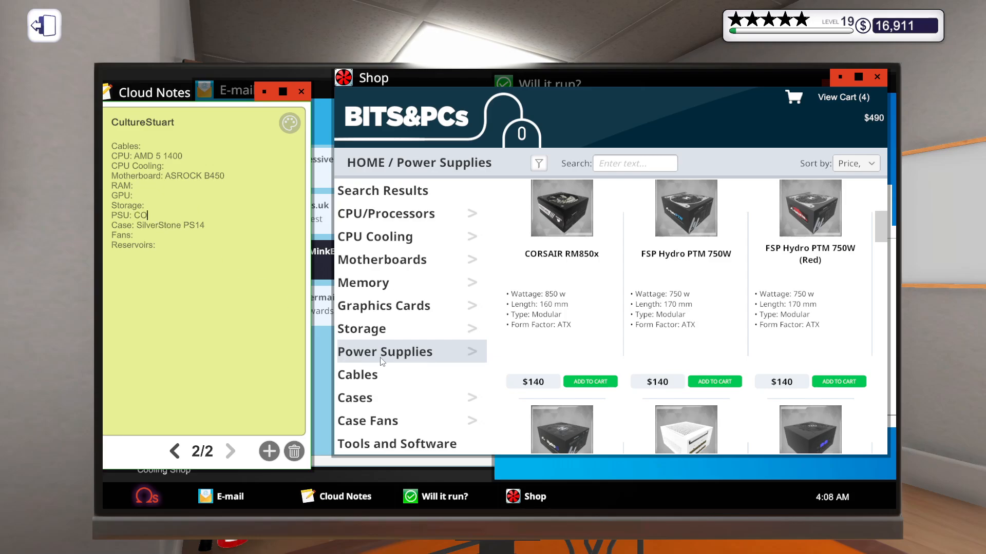
# Add the CORSAIR RM850x power supply to the cart and note it on the PSU line.
pyautogui.click(361, 329)
pyautogui.write('RSAIR RM850x')
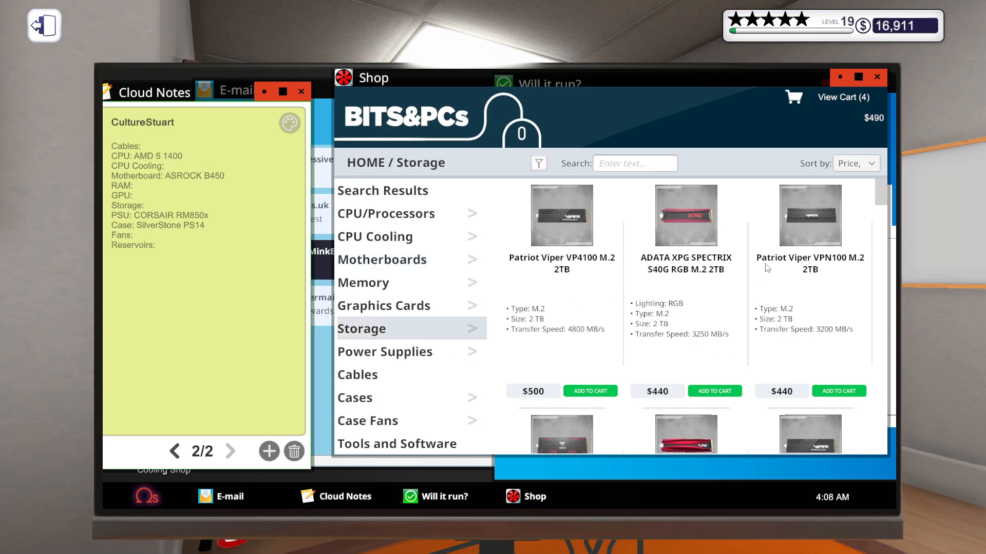
# Select the Storage category in the Bits&PCs shop to list the M.2 drives.
pyautogui.click(363, 282)
pyautogui.write('3466')
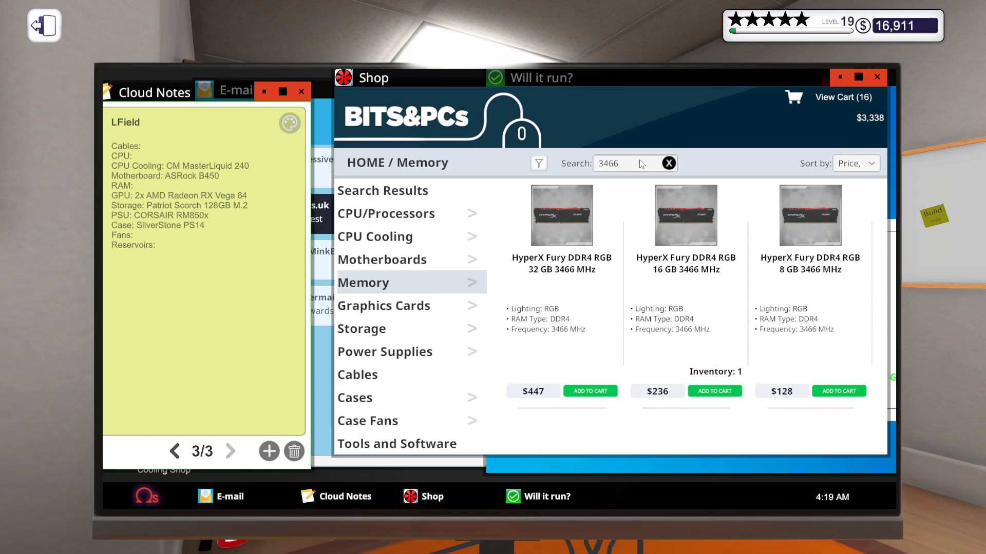
# Begin the RAM line in the LField note with 'H' for the HyperX kit.
pyautogui.write('H')
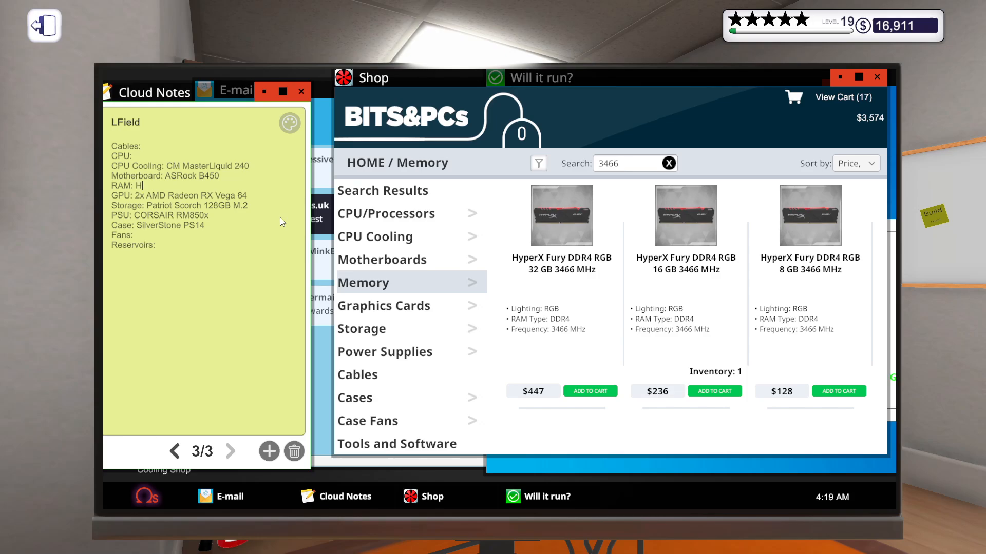
# Complete the note's RAM entry as 'HyperX 16GB 3466'.
pyautogui.write('yperX 16GB 3466')
pyautogui.click(181, 155)
pyautogui.write(' AMD 7 2700X')
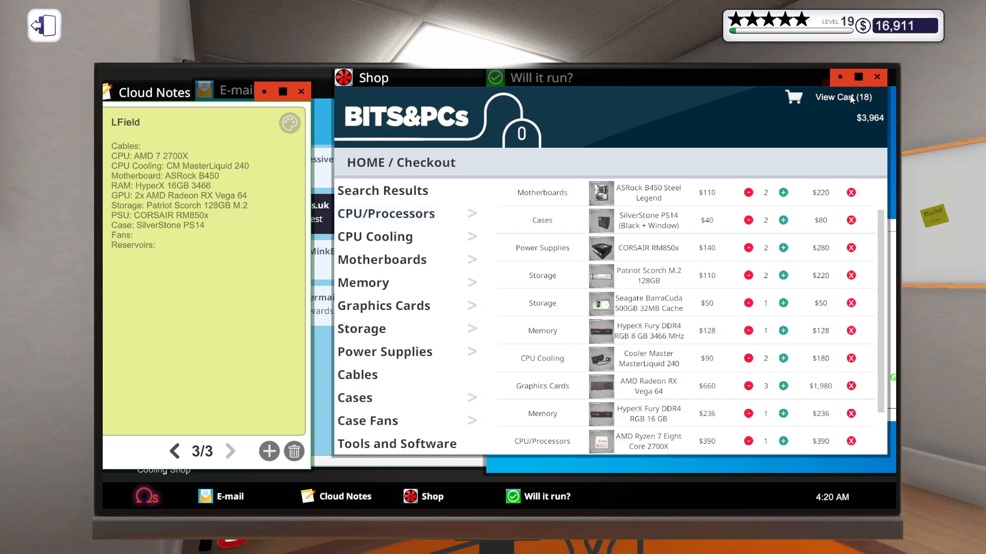
pyautogui.scroll(-3)
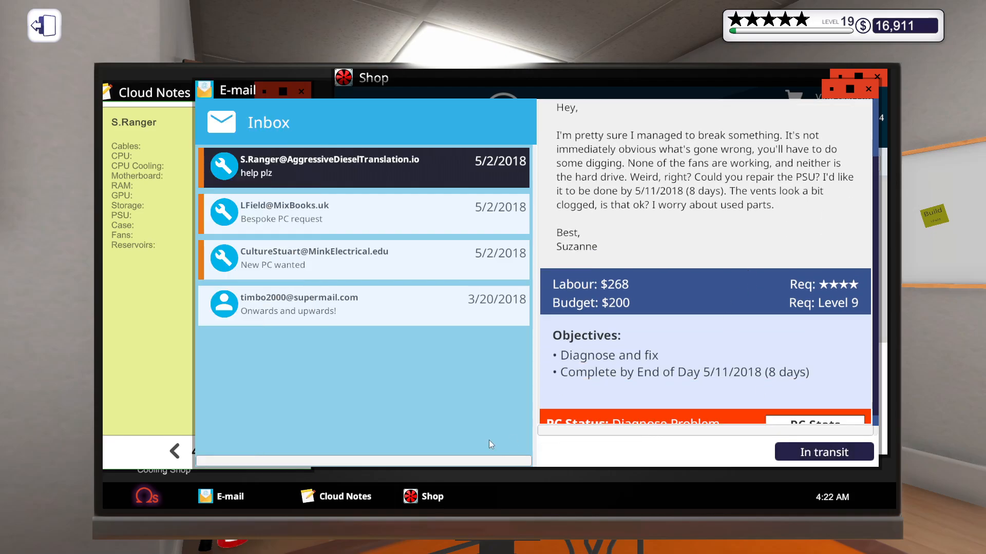
# Select the 'help plz' repair request in the E-mail inbox.
pyautogui.click(823, 452)
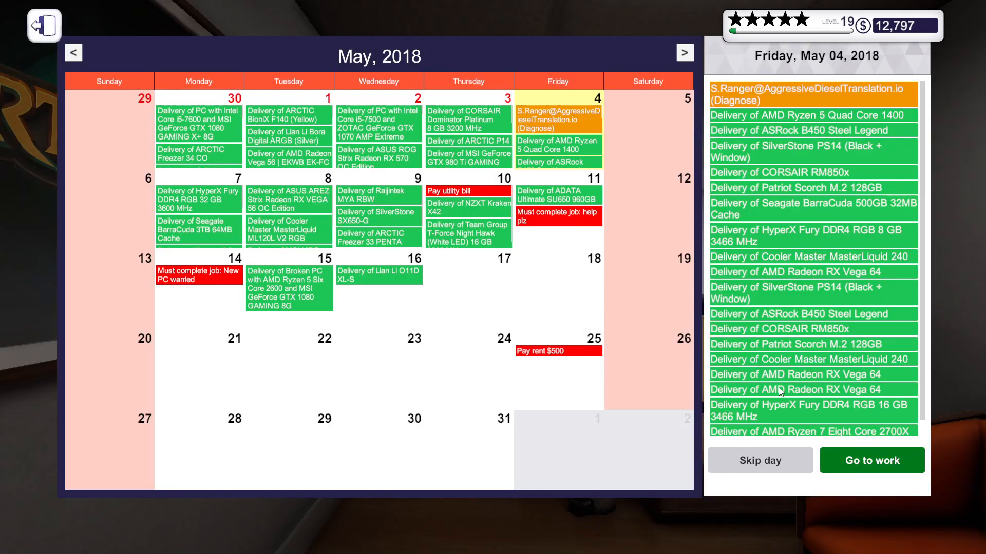